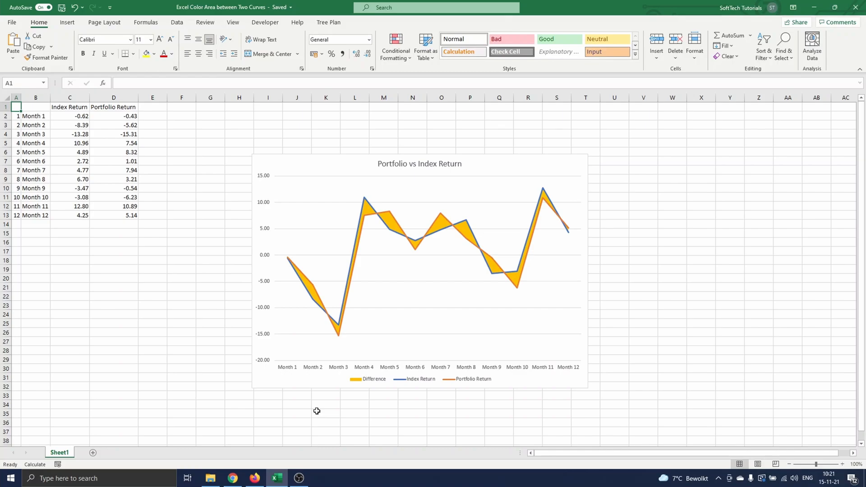
pyautogui.moveTo(315, 312)
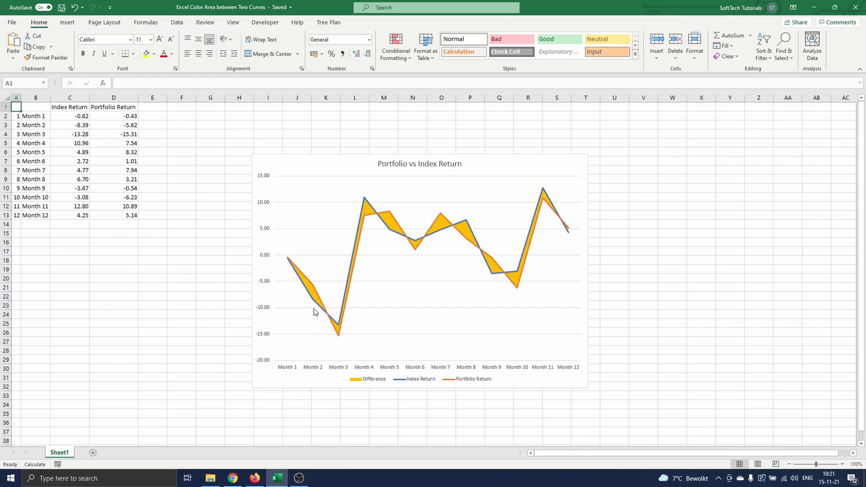
pyautogui.moveTo(308, 274)
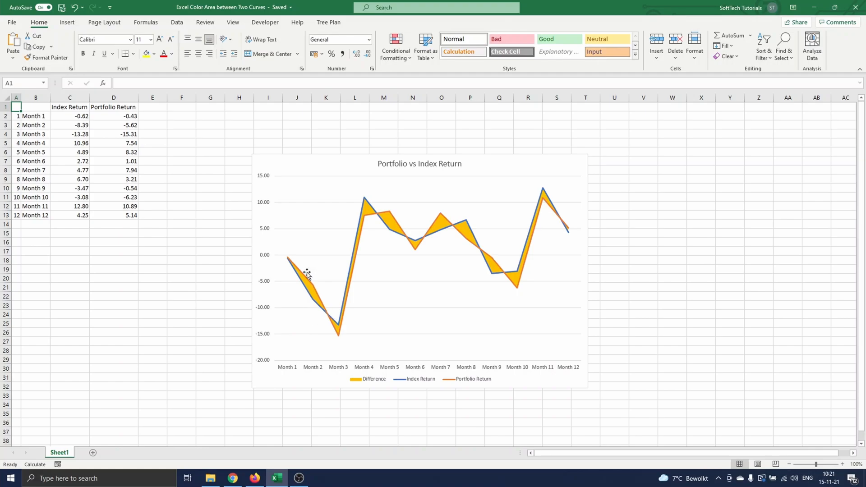
pyautogui.moveTo(313, 305)
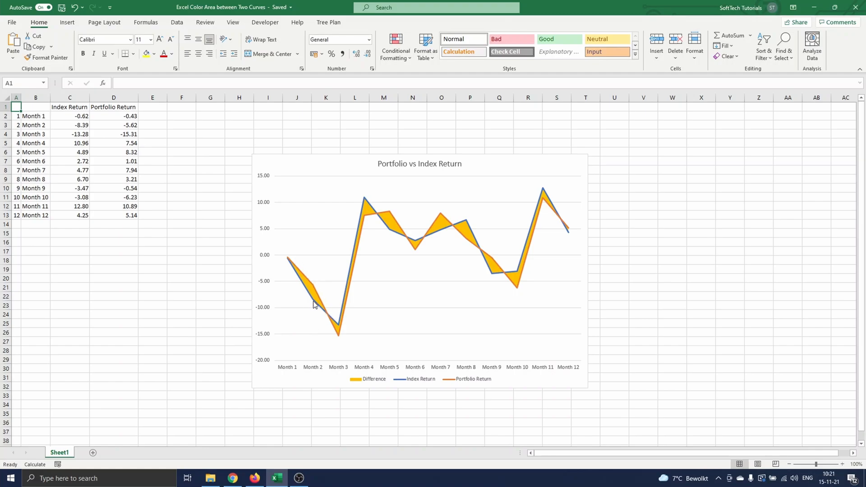
pyautogui.moveTo(312, 293)
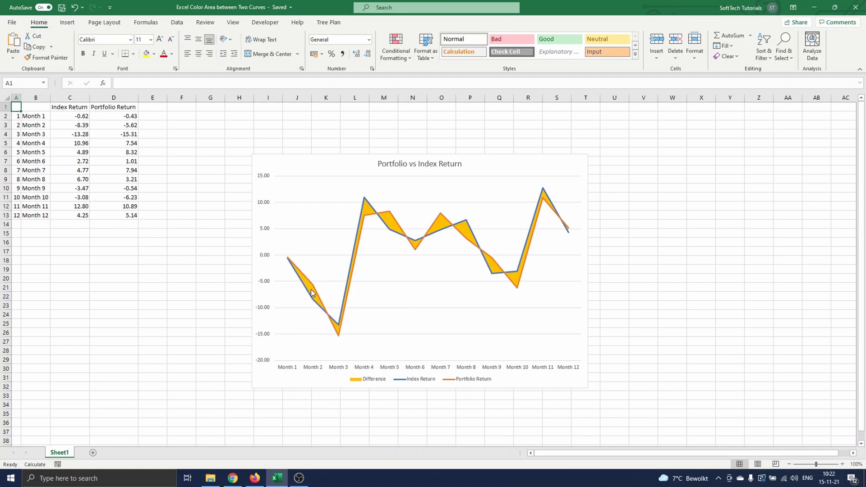
pyautogui.moveTo(165, 295)
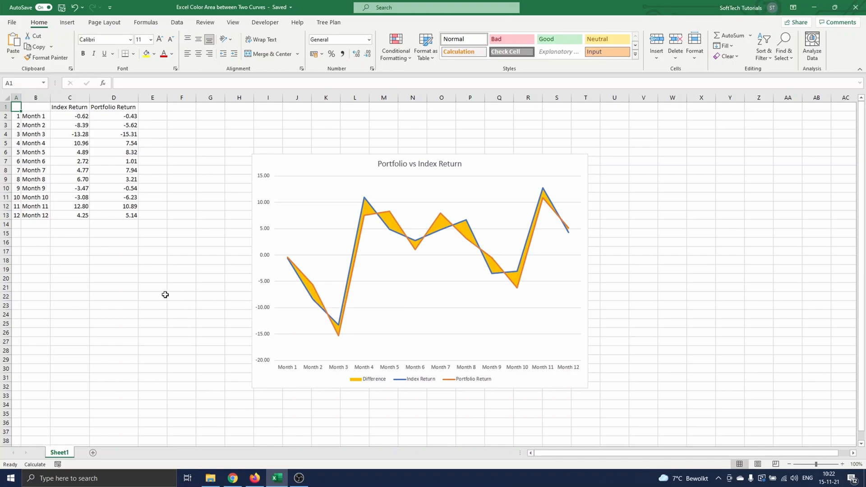
pyautogui.moveTo(128, 287)
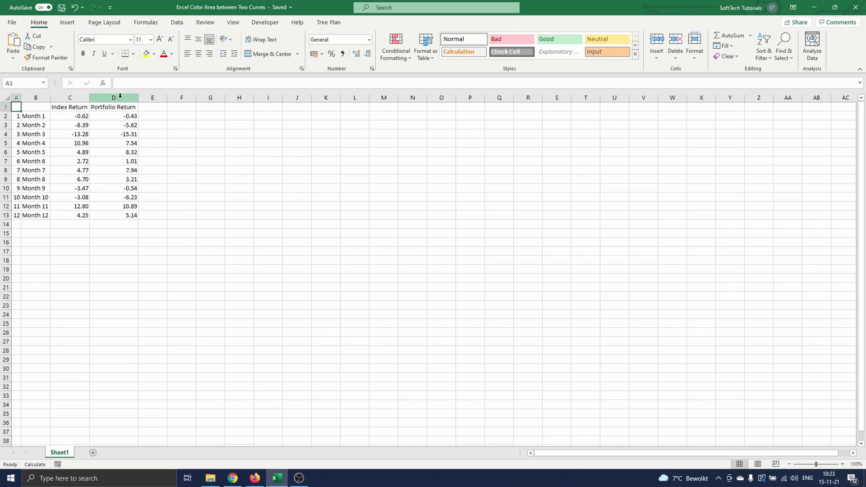
pyautogui.moveTo(25, 229)
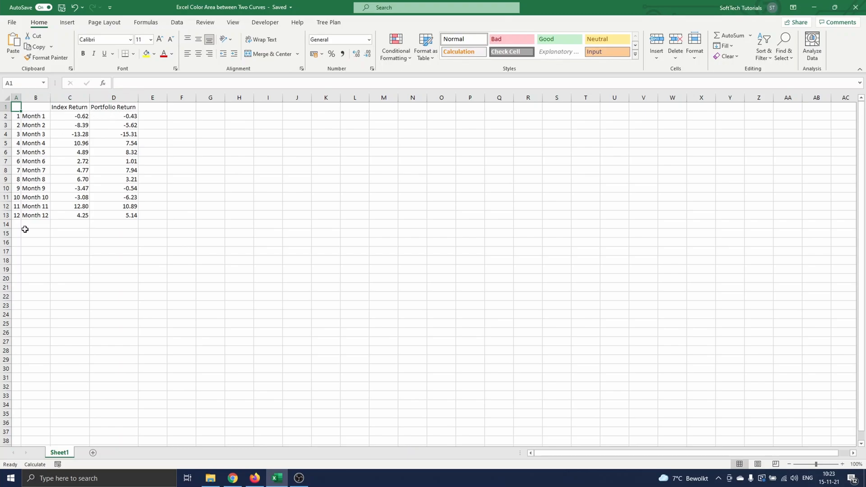
pyautogui.moveTo(31, 191)
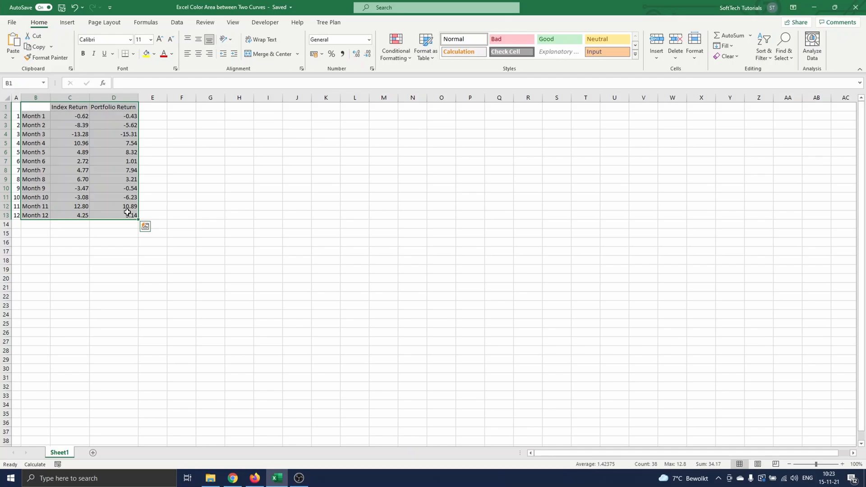
# - Insert a plain 2-D line chart of Index and Portfolio returns by month
pyautogui.click(66, 22)
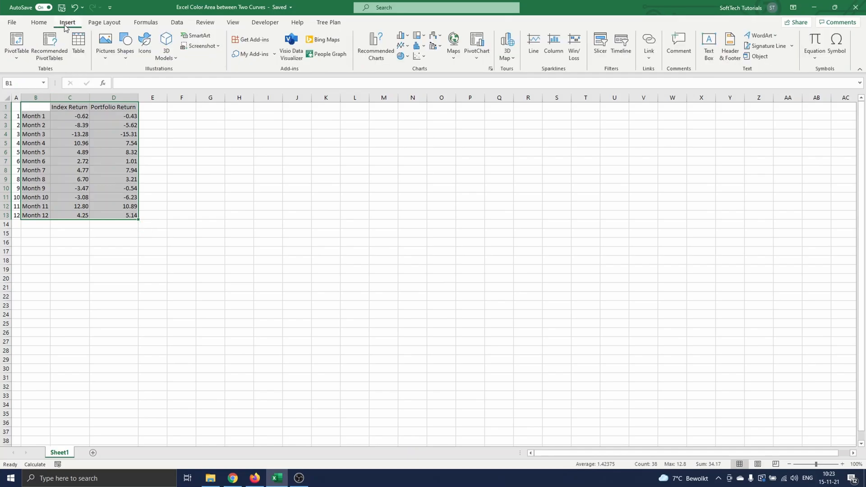
pyautogui.moveTo(432, 77)
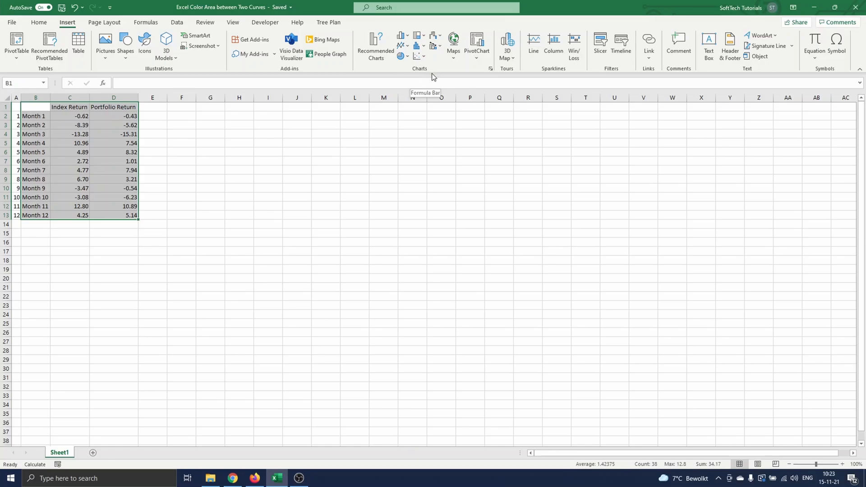
pyautogui.click(401, 39)
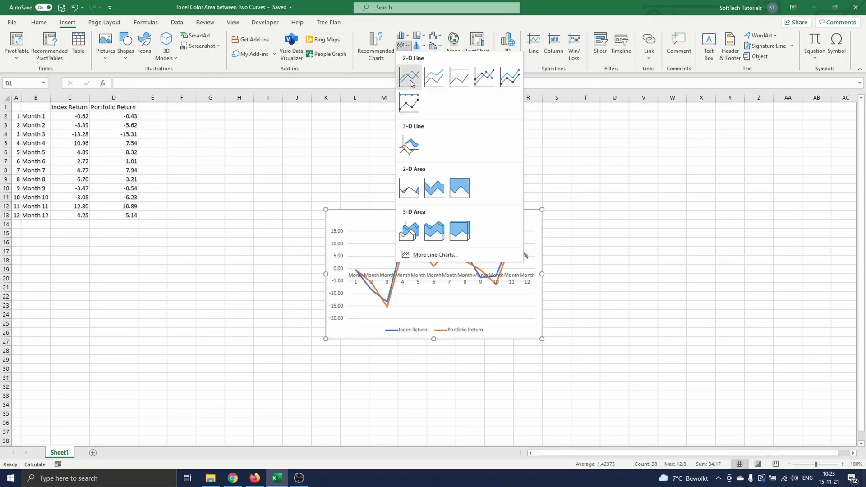
pyautogui.click(409, 78)
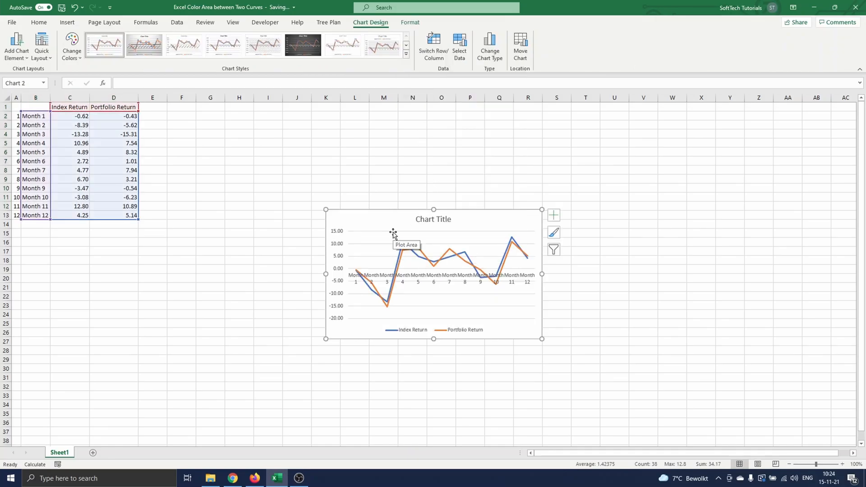
pyautogui.moveTo(454, 207)
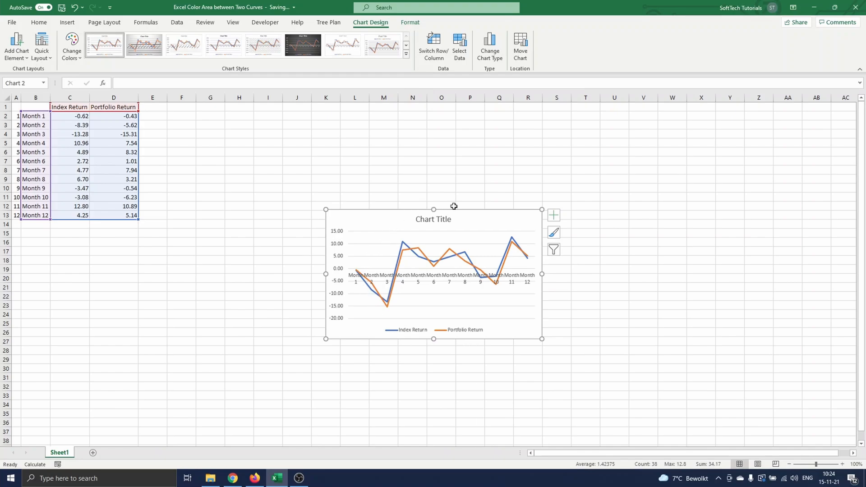
pyautogui.moveTo(453, 336)
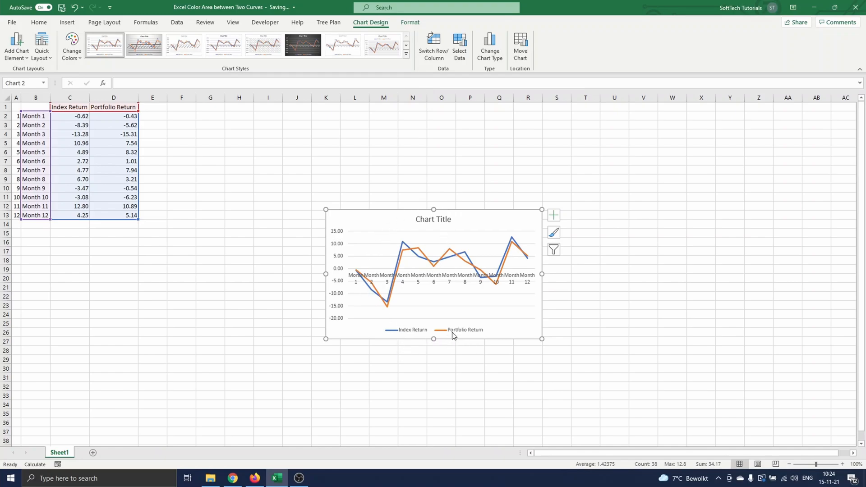
pyautogui.moveTo(462, 330)
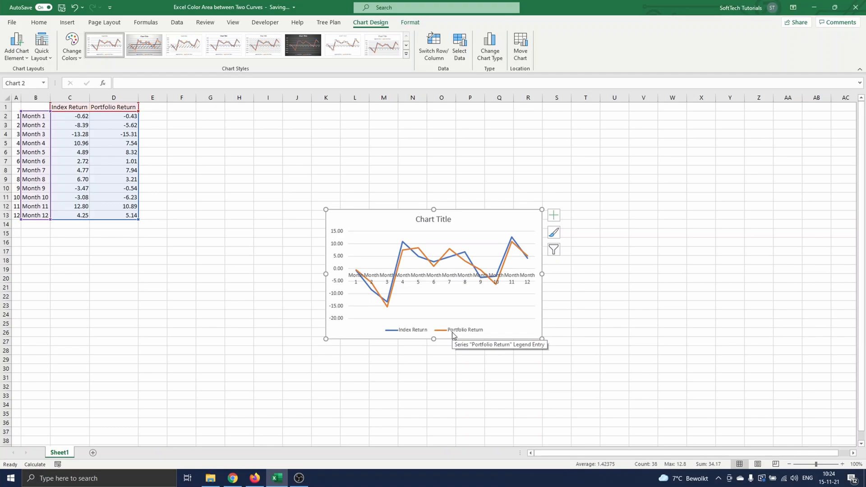
pyautogui.moveTo(519, 273)
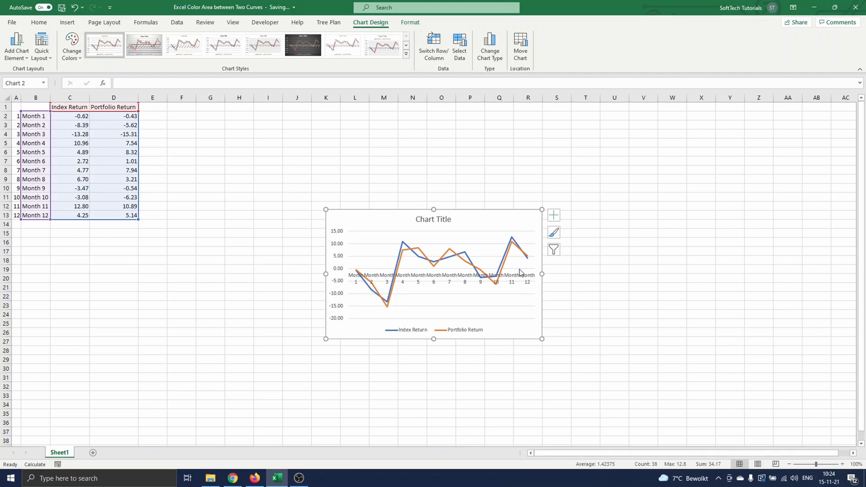
pyautogui.moveTo(325, 273)
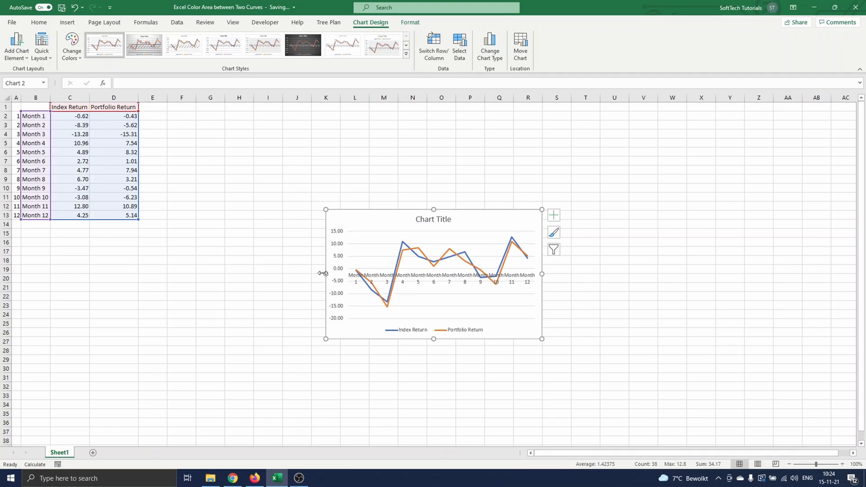
pyautogui.moveTo(333, 278)
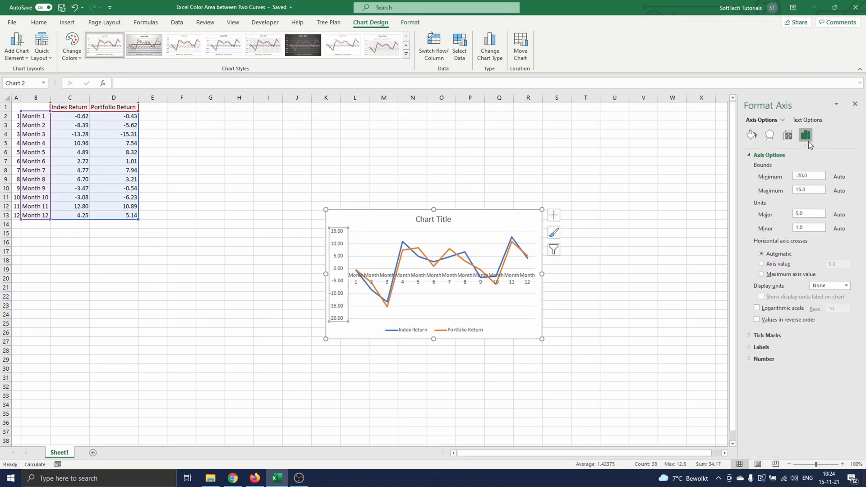
pyautogui.moveTo(761, 255)
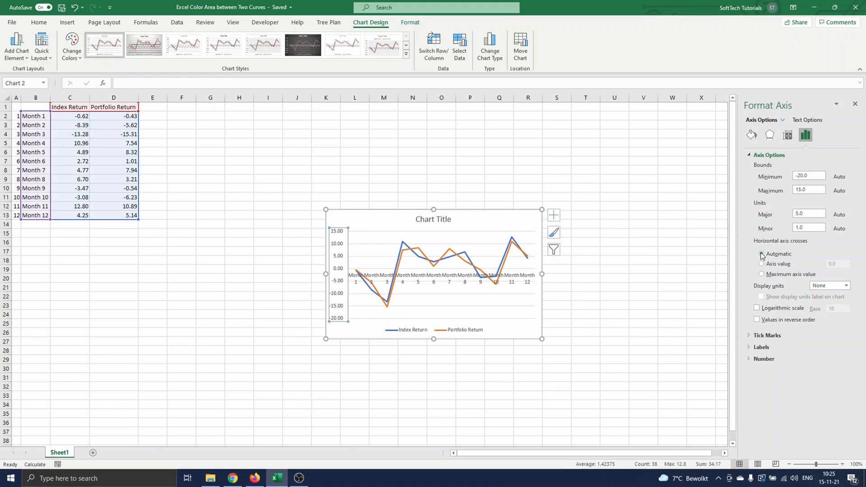
# - Set the horizontal axis to cross at axis value -20 in Format Axis
pyautogui.click(762, 253)
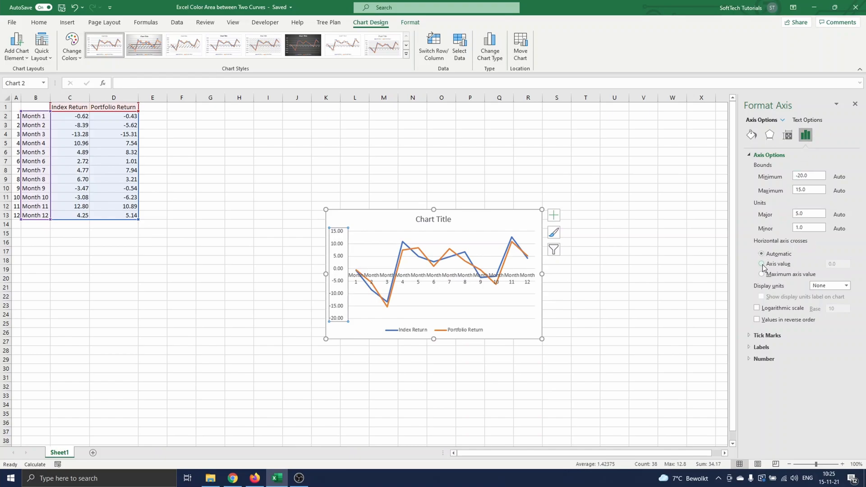
pyautogui.click(762, 263)
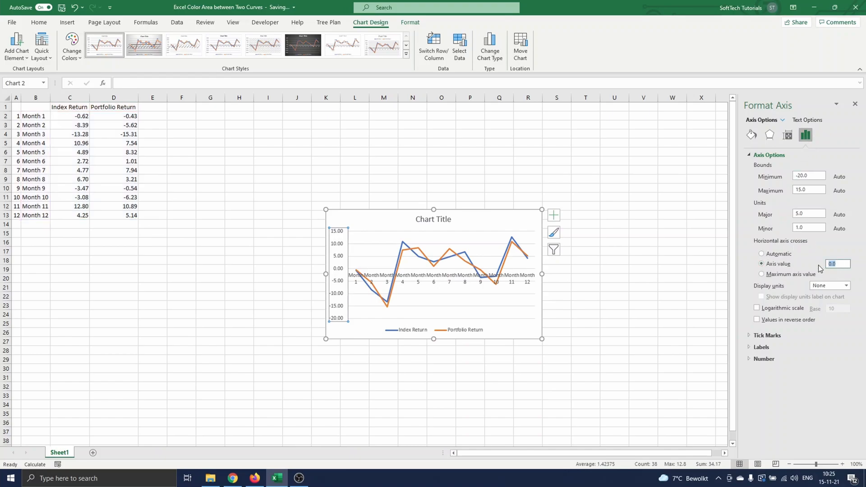
pyautogui.write('-20')
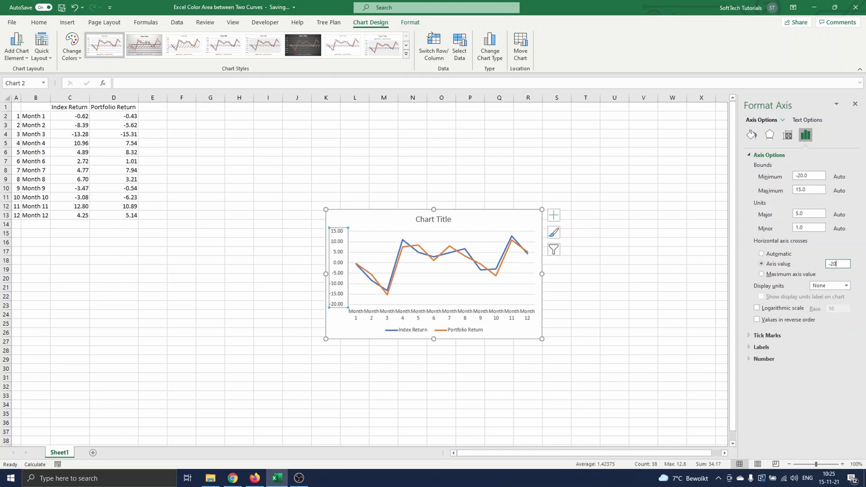
pyautogui.moveTo(434, 225)
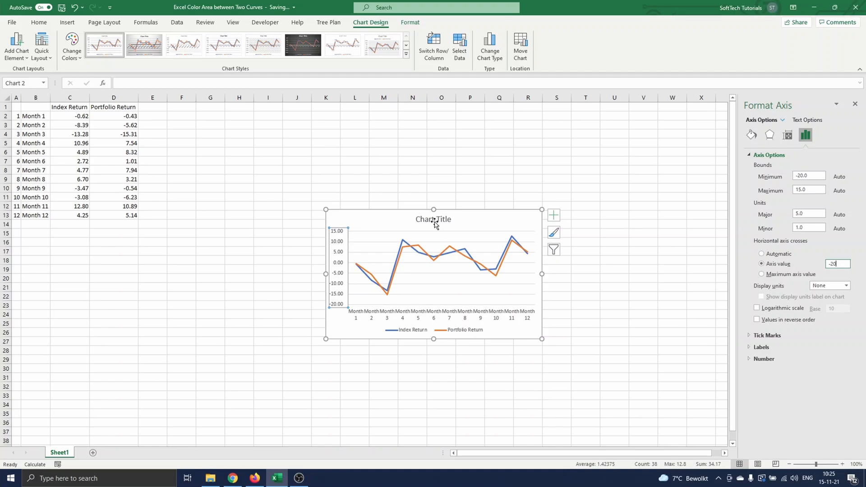
# - Title the chart 'Index vs Portfolio Return', reposition it, and select the header cell E1
pyautogui.click(433, 220)
pyautogui.write('Index vs Portfolio Ret')
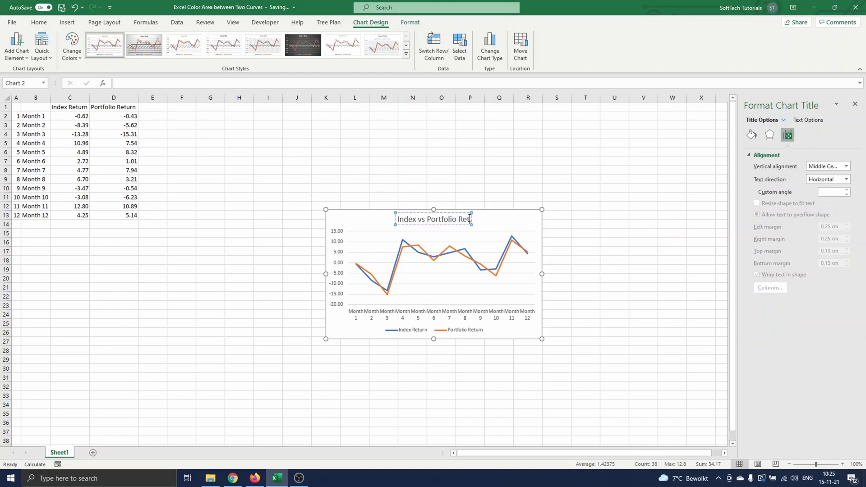
pyautogui.click(499, 198)
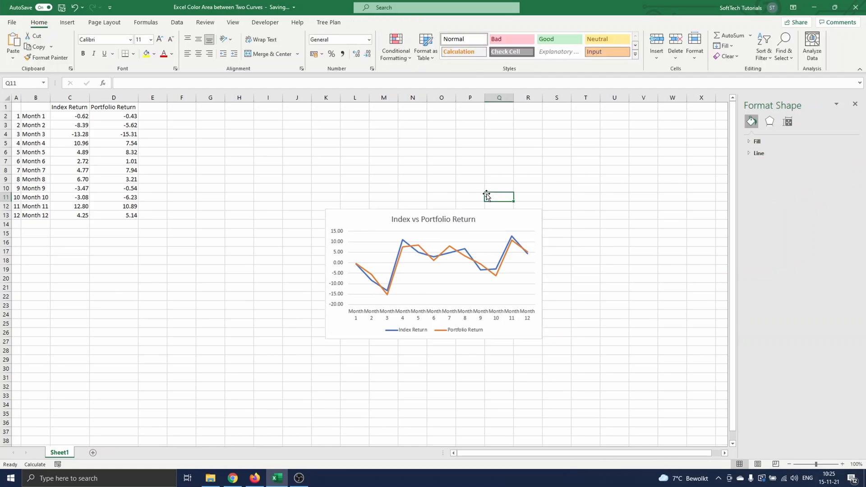
pyautogui.click(433, 219)
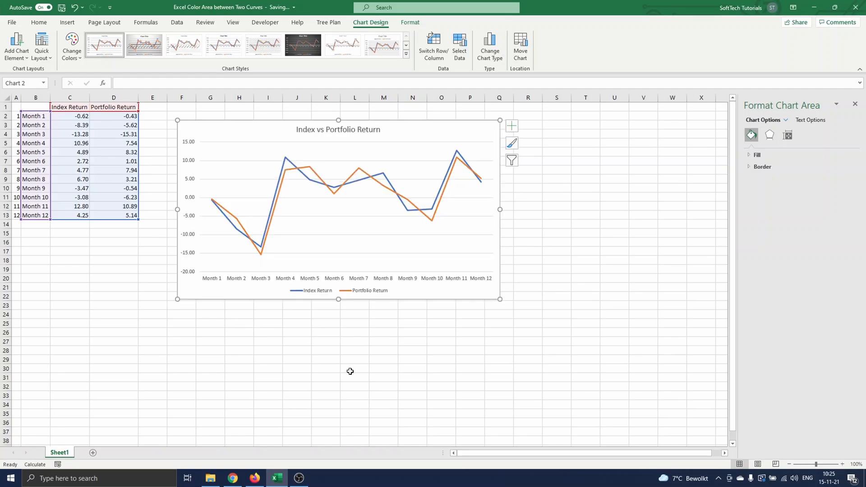
pyautogui.click(354, 369)
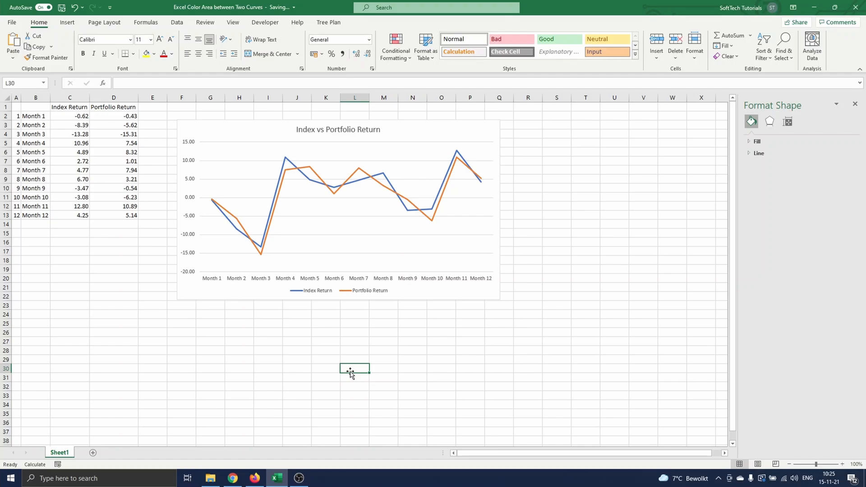
pyautogui.moveTo(373, 124)
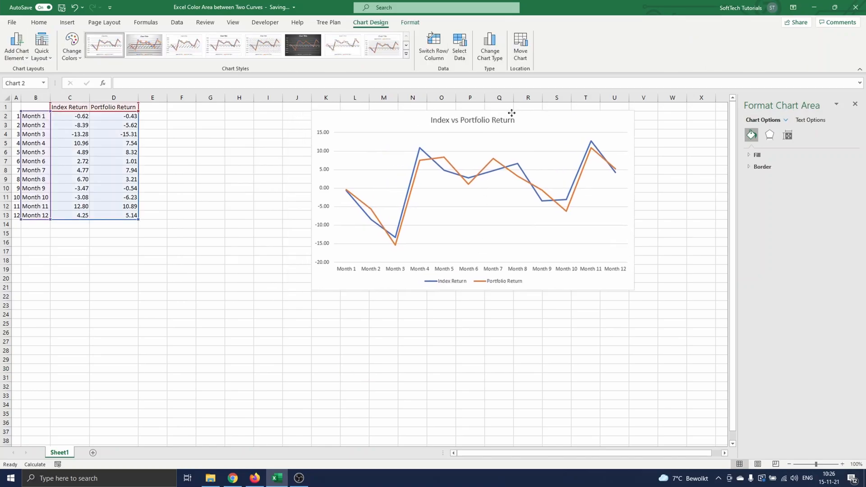
pyautogui.click(153, 106)
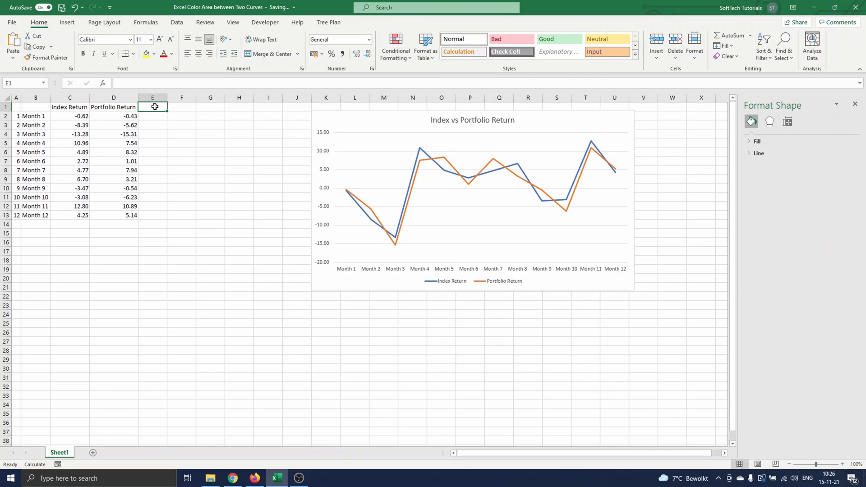
# - Add Support (=C2) and Difference (=D2-C2) columns filled down for all twelve months
pyautogui.write('Support')
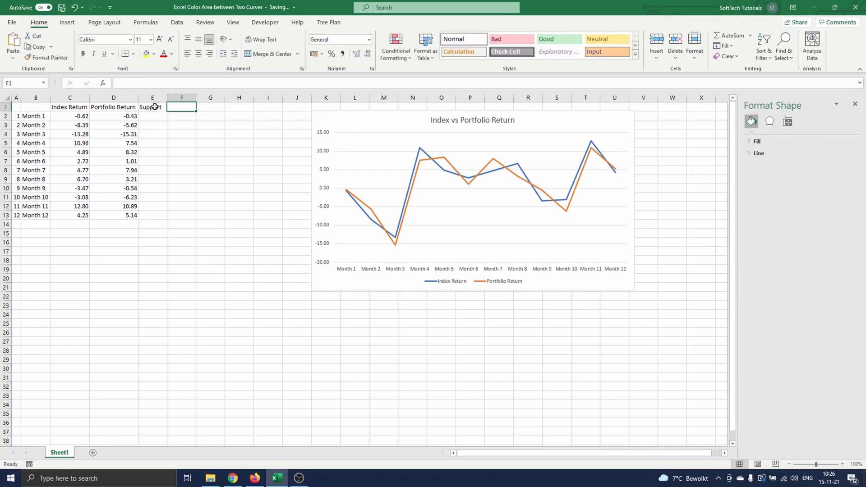
pyautogui.write('Difference')
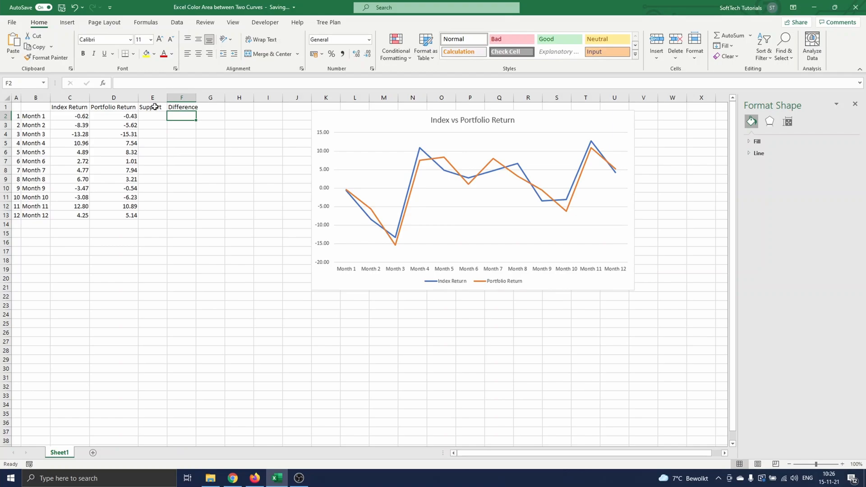
pyautogui.write('=')
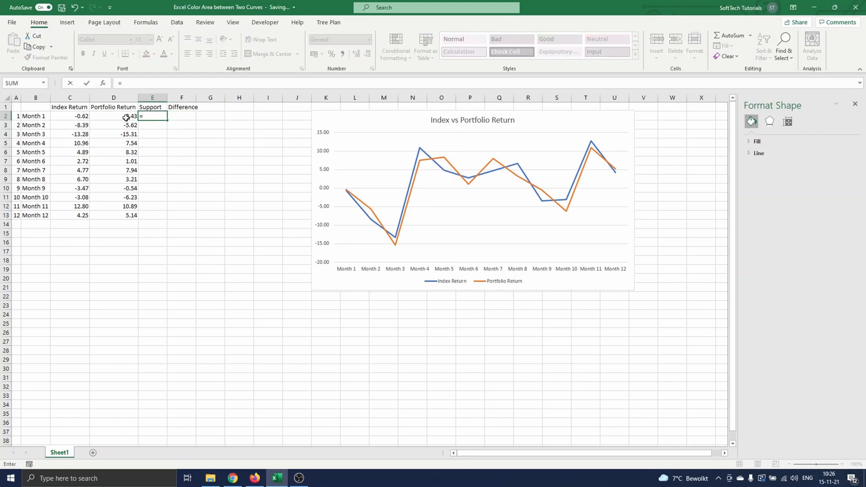
pyautogui.press('Return')
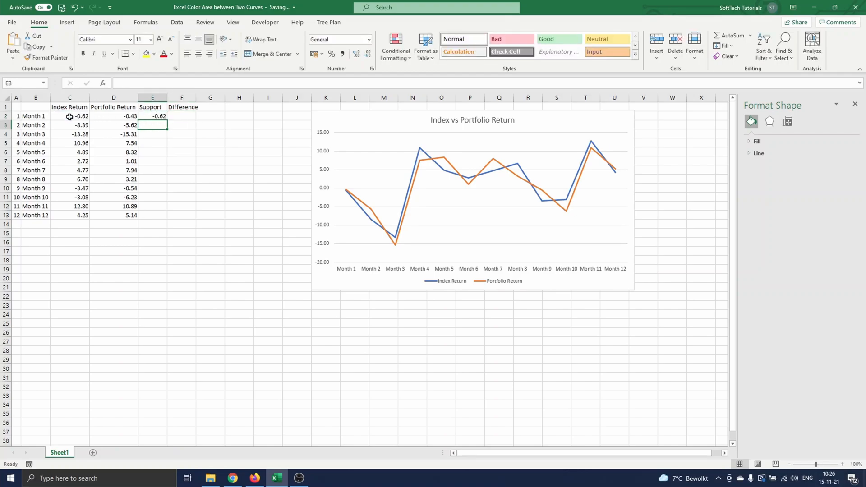
pyautogui.click(153, 116)
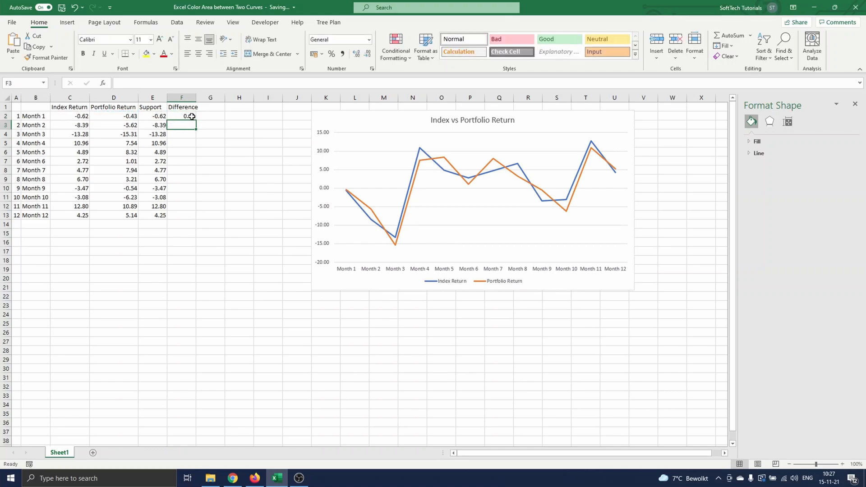
pyautogui.click(182, 116)
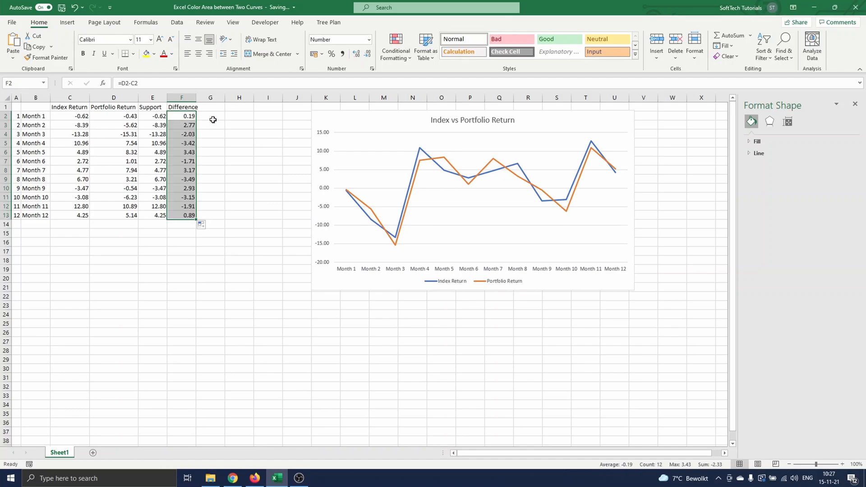
pyautogui.click(211, 116)
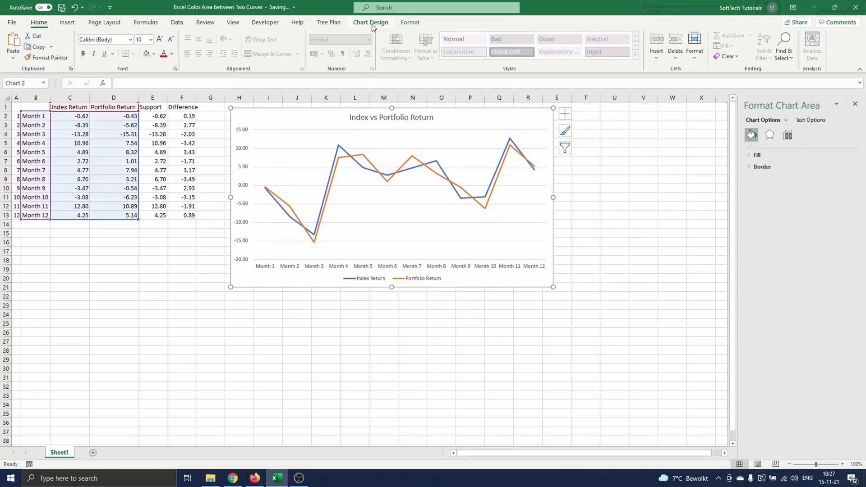
# - In Select Data, add a Support series named from E1 with values E2:E13
pyautogui.click(460, 47)
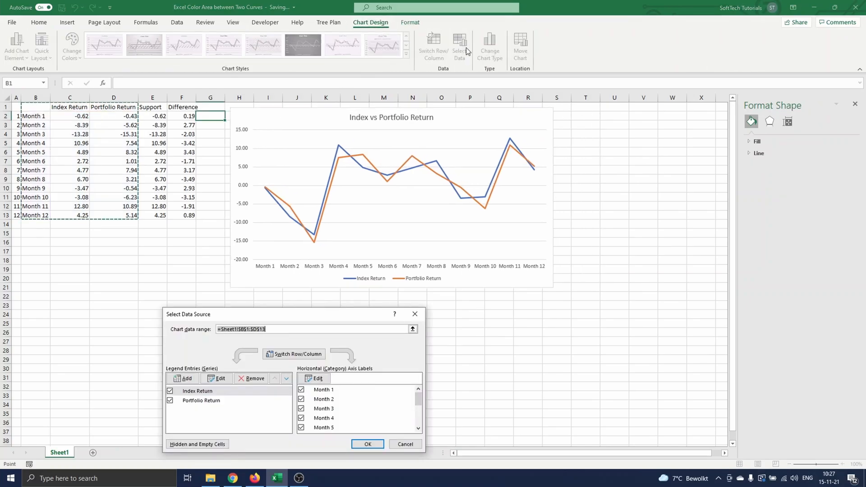
pyautogui.moveTo(335, 423)
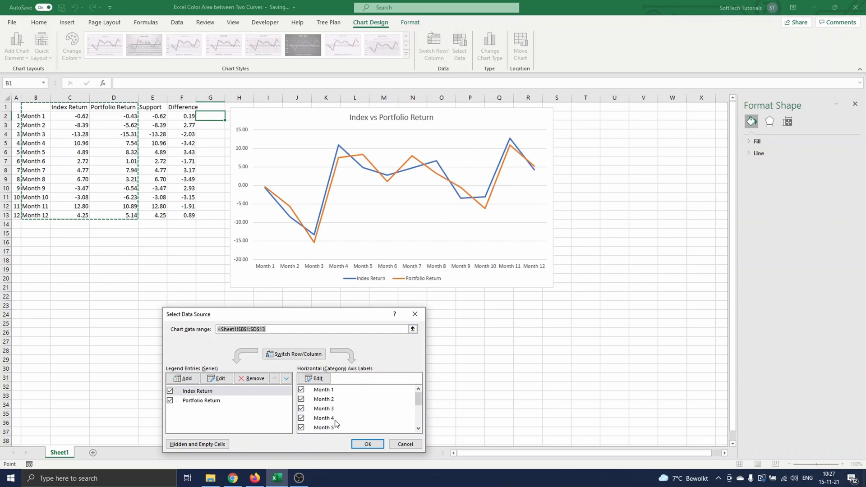
pyautogui.moveTo(247, 435)
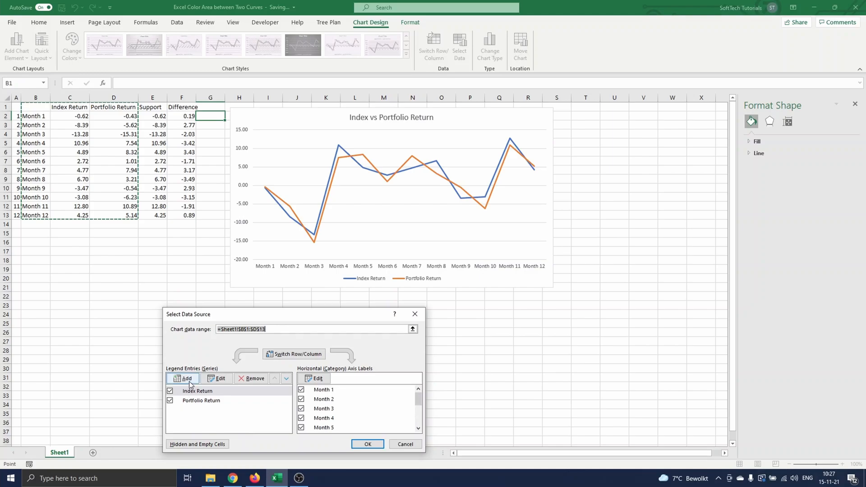
pyautogui.click(182, 378)
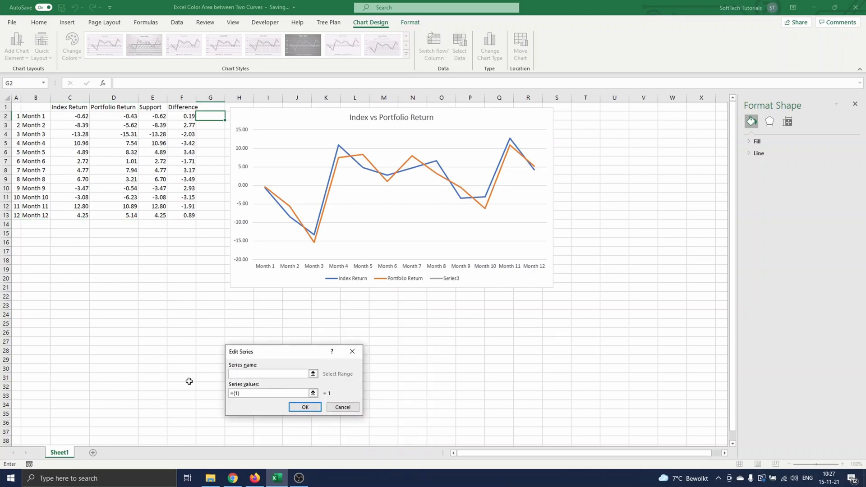
pyautogui.click(269, 374)
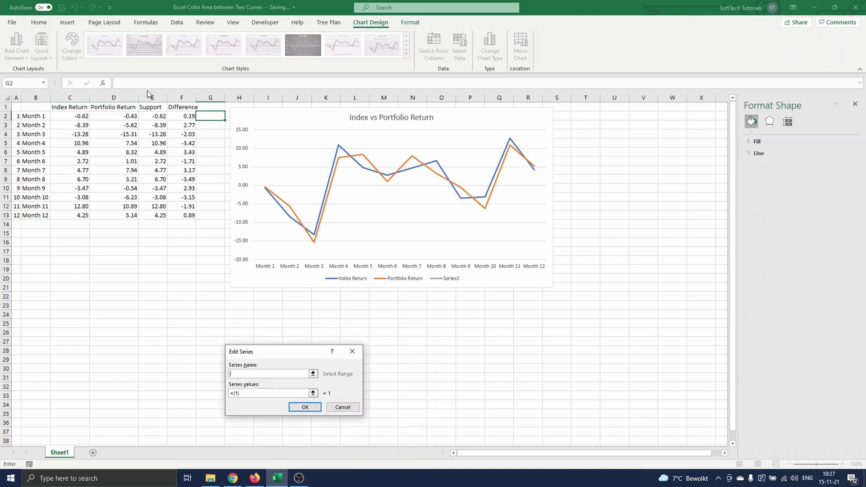
pyautogui.click(152, 106)
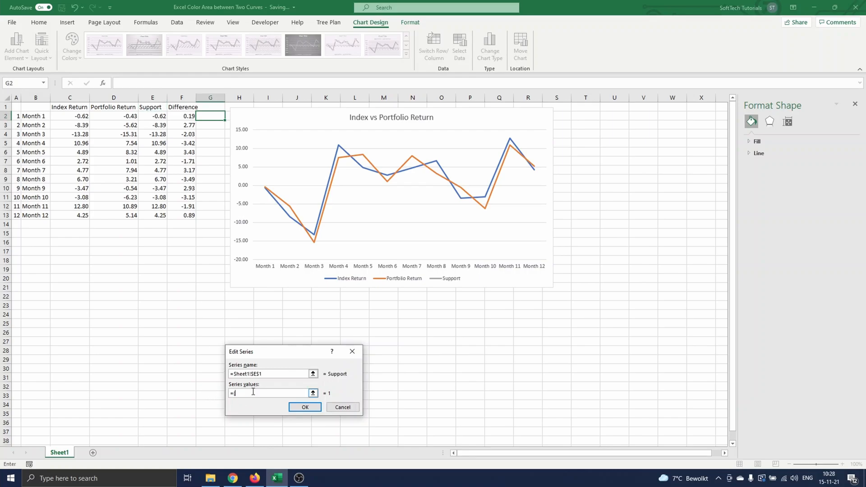
pyautogui.click(153, 116)
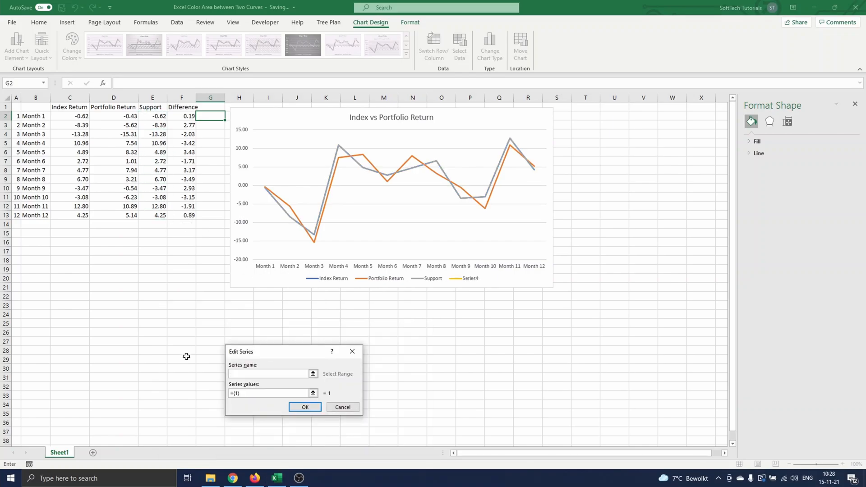
# - Add a Difference series named from F1 with values F2:F13 and apply both to the chart
pyautogui.write('=Sheet1!$F$1')
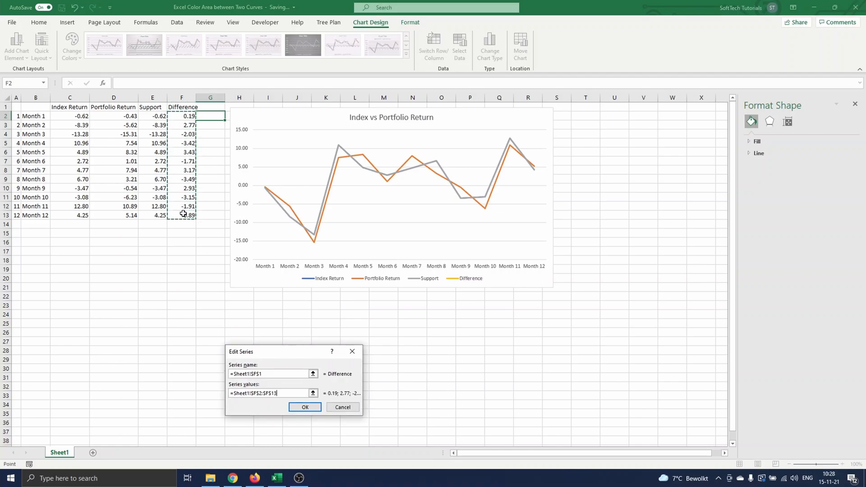
pyautogui.click(305, 407)
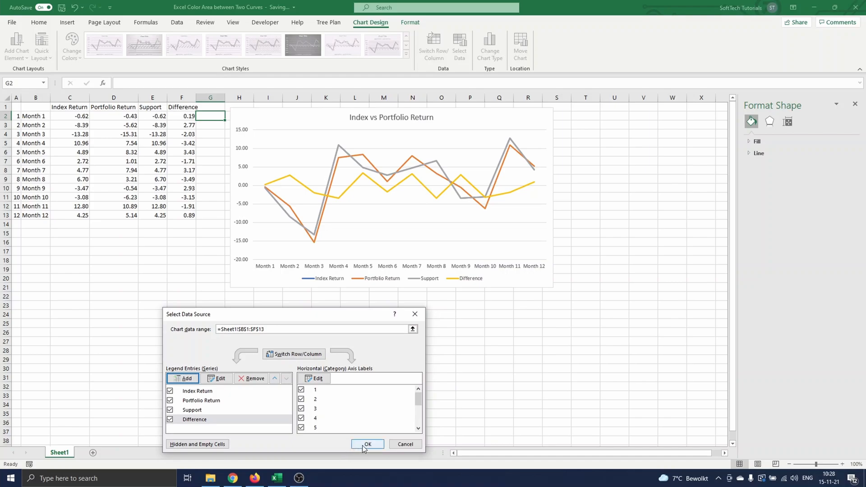
pyautogui.click(368, 444)
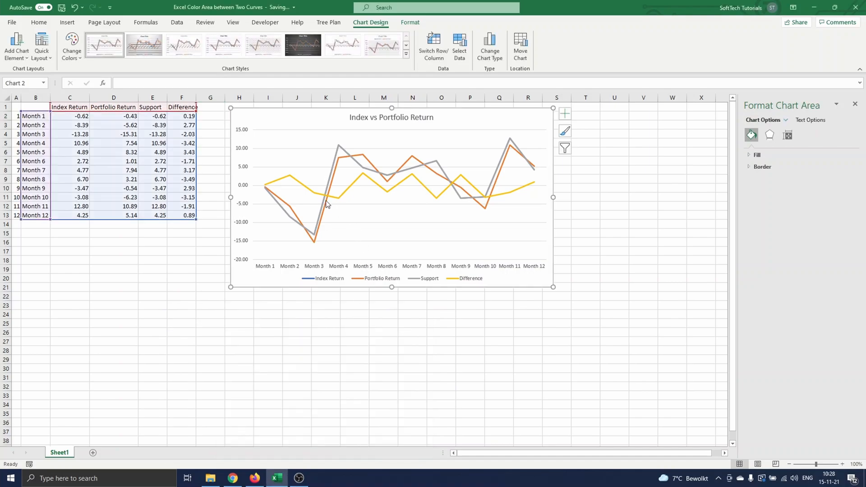
pyautogui.moveTo(363, 190)
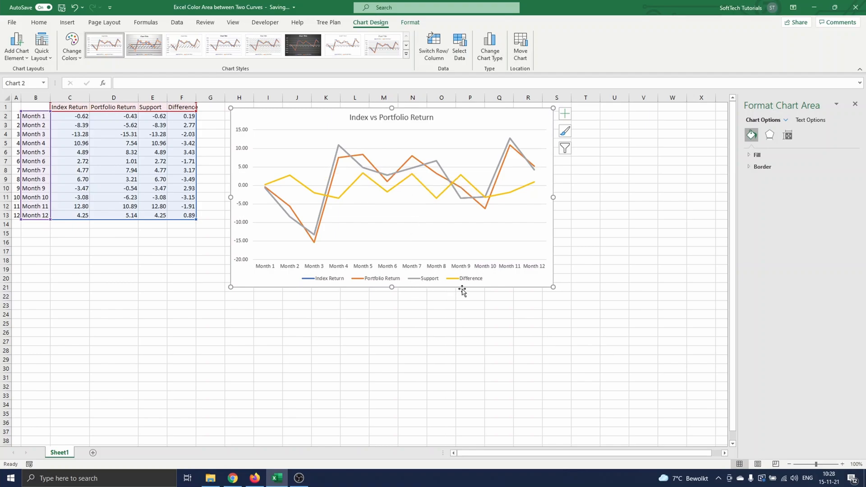
pyautogui.moveTo(463, 284)
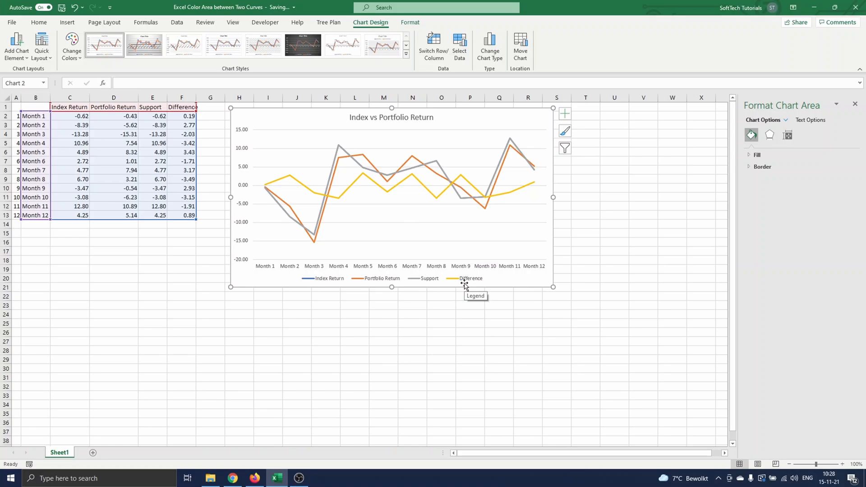
pyautogui.moveTo(489, 45)
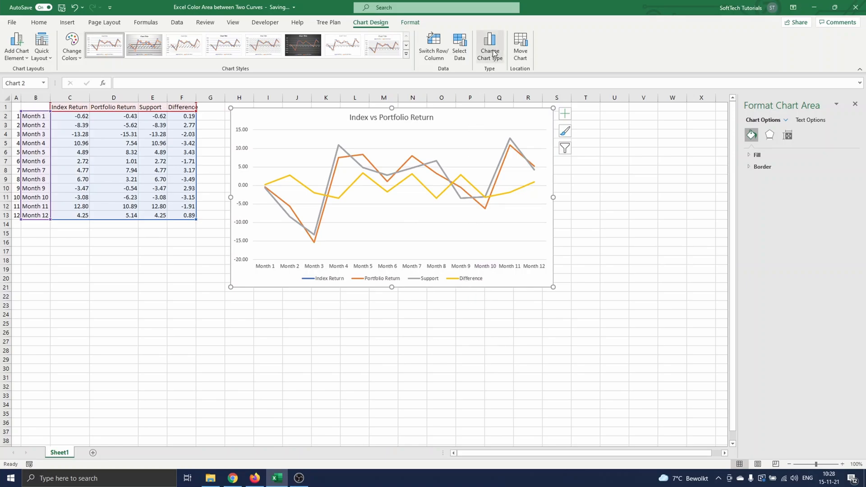
pyautogui.click(488, 47)
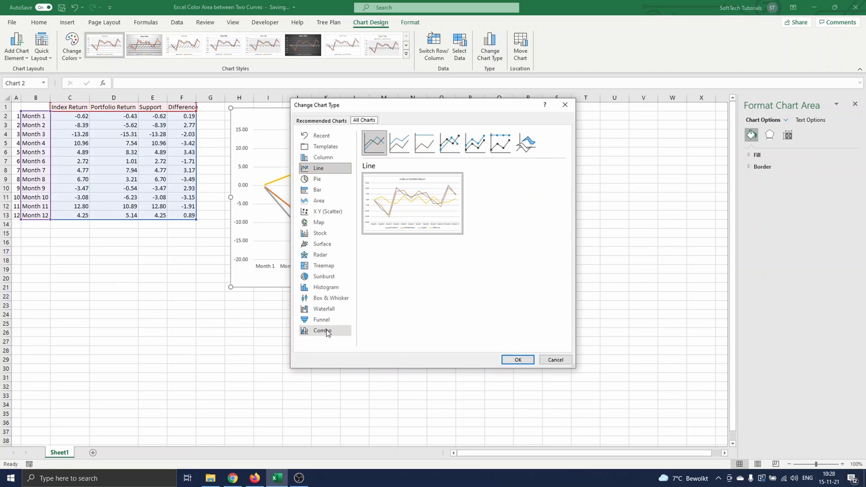
# - In Combo chart type, make Support and Difference stacked areas, keeping the returns as lines
pyautogui.click(323, 330)
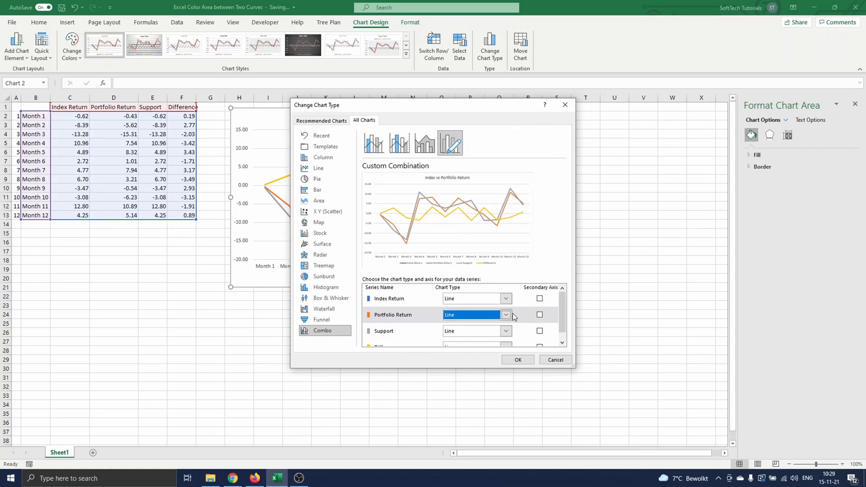
pyautogui.scroll(-3)
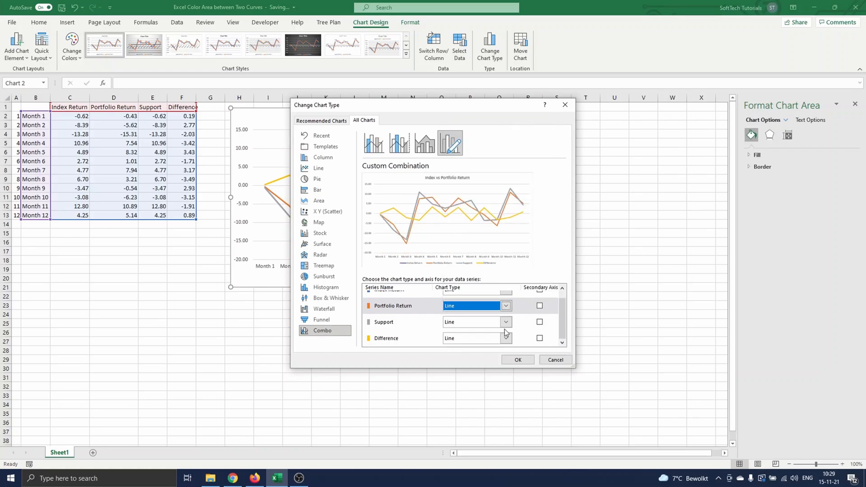
pyautogui.click(504, 305)
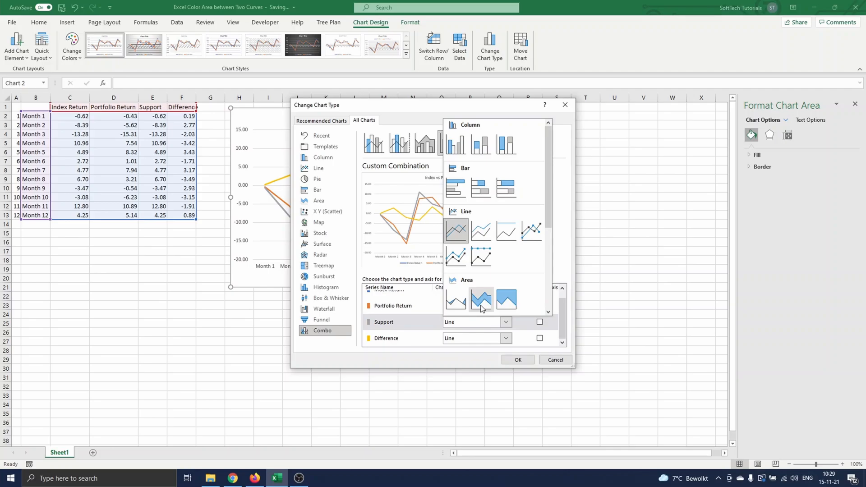
pyautogui.click(480, 300)
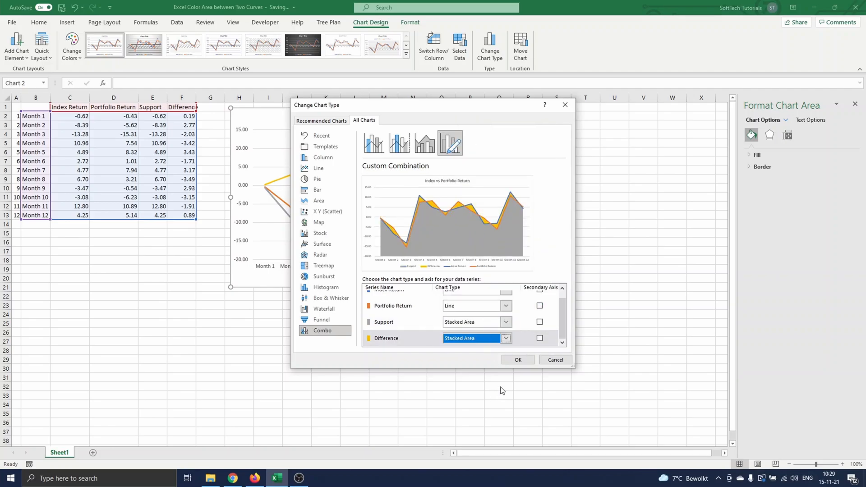
pyautogui.click(517, 360)
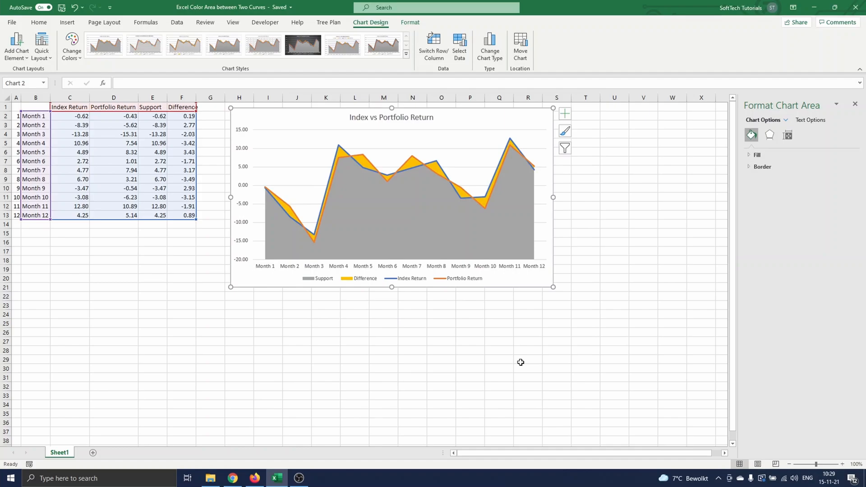
# - Give the Support area series No Fill so only the orange Difference band shows
pyautogui.click(431, 225)
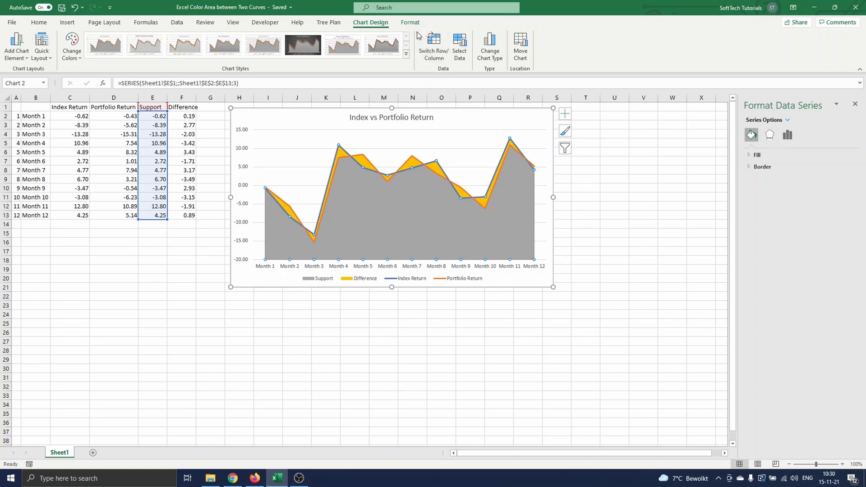
pyautogui.click(348, 35)
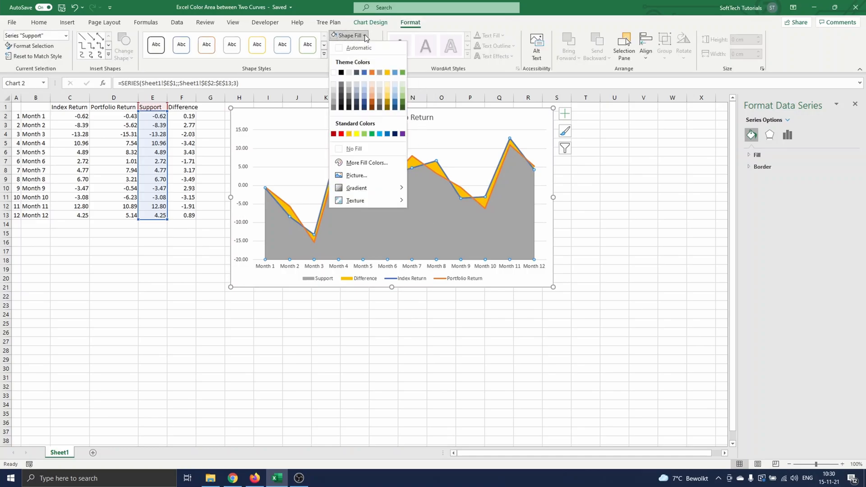
pyautogui.click(354, 150)
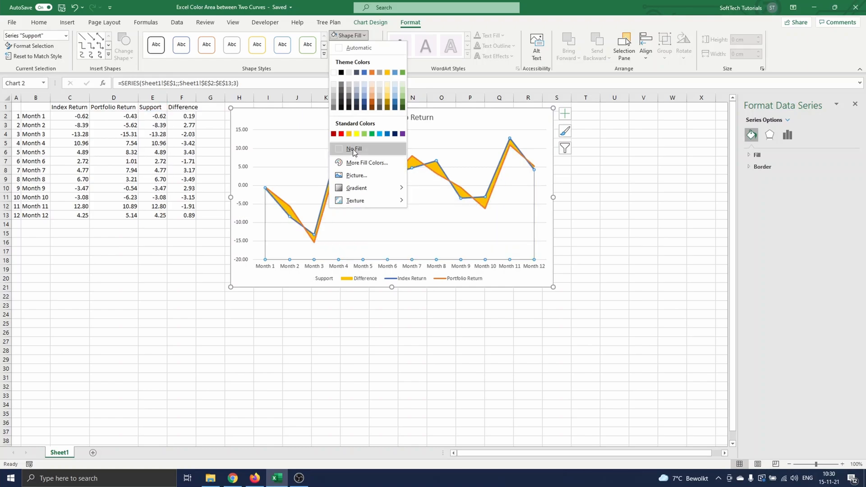
pyautogui.click(354, 148)
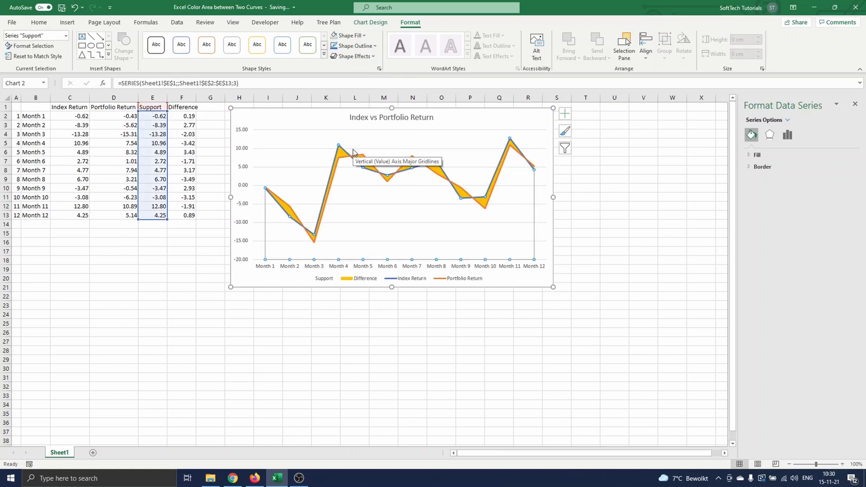
pyautogui.moveTo(327, 283)
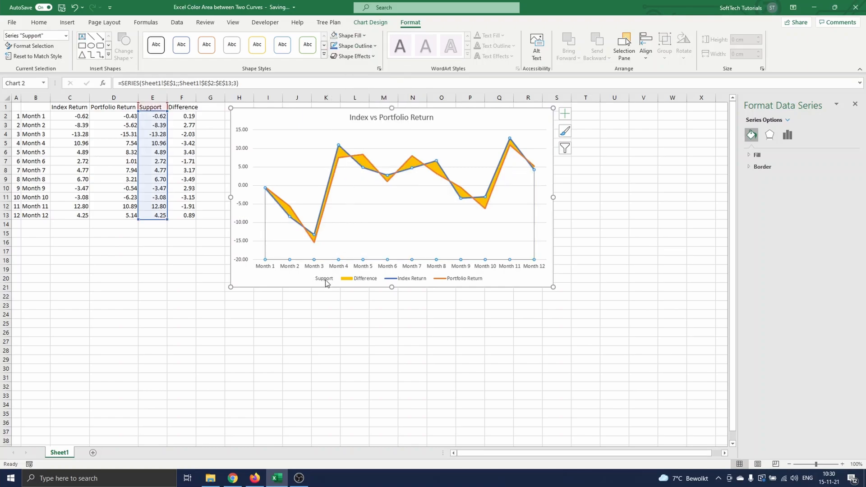
# - Delete the Support entry from the chart legend and deselect the chart
pyautogui.click(324, 278)
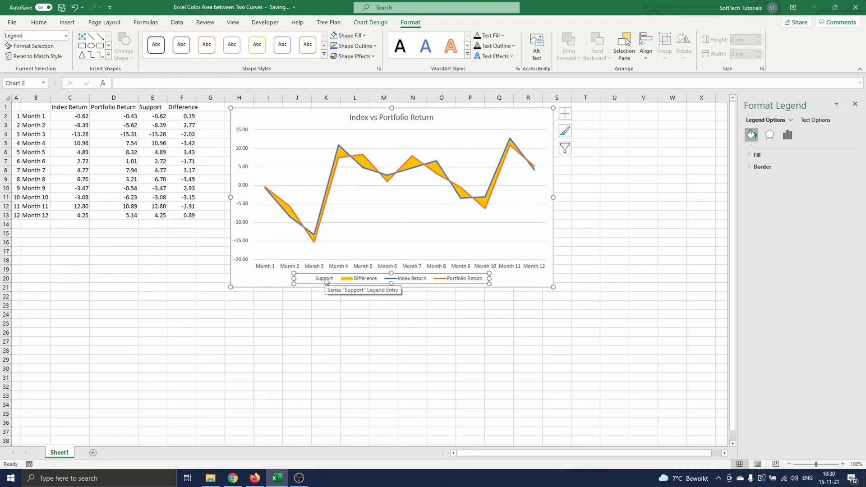
pyautogui.click(324, 278)
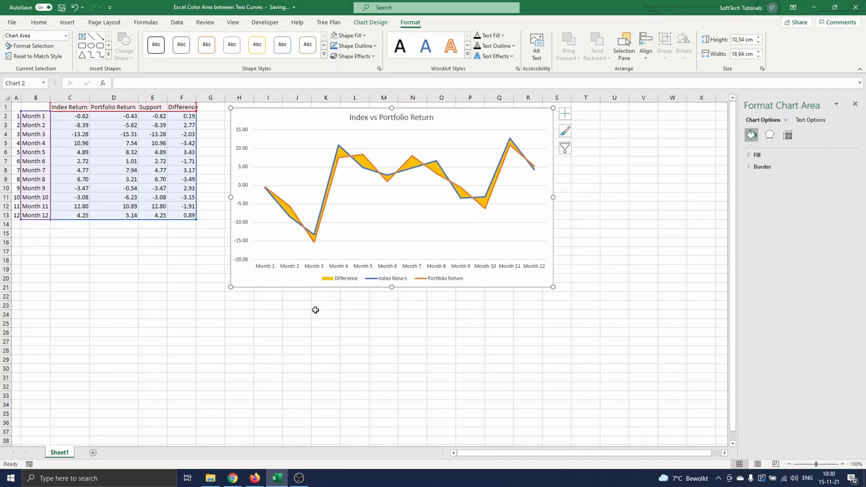
pyautogui.click(297, 314)
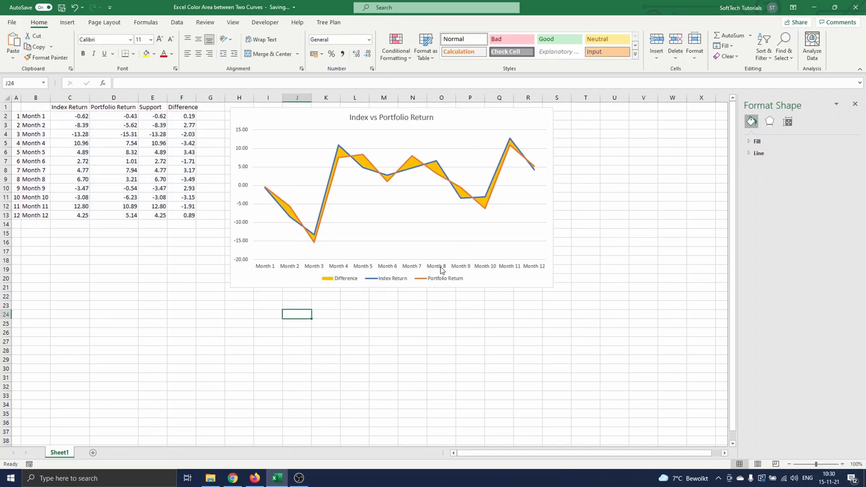
pyautogui.moveTo(395, 259)
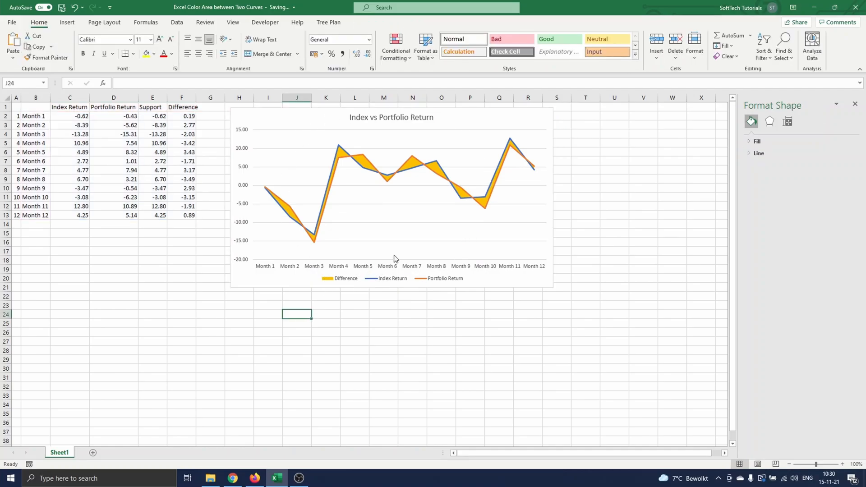
pyautogui.moveTo(394, 258)
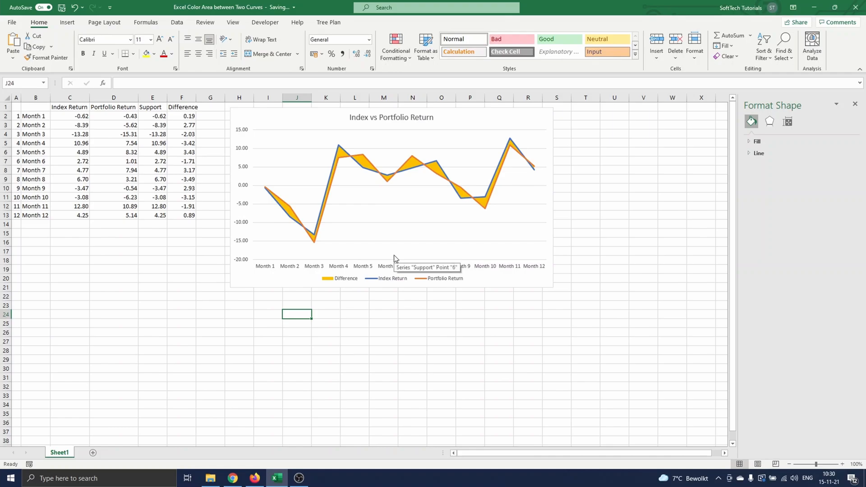
pyautogui.moveTo(443, 246)
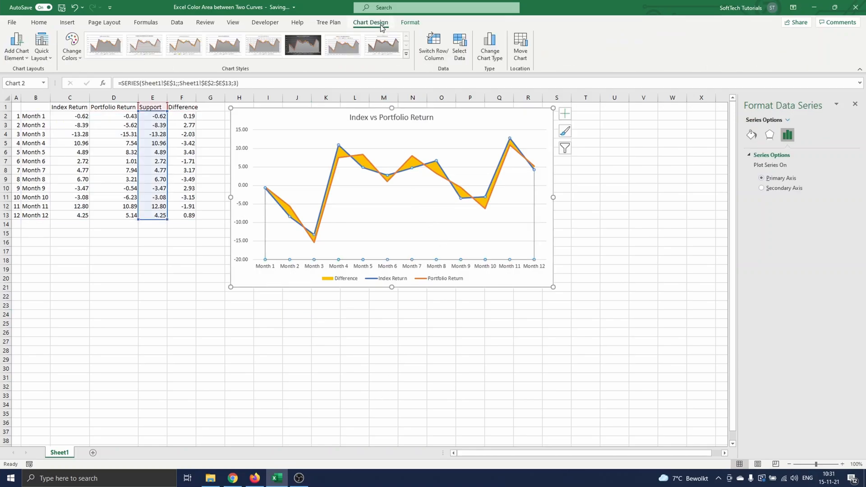
pyautogui.click(460, 45)
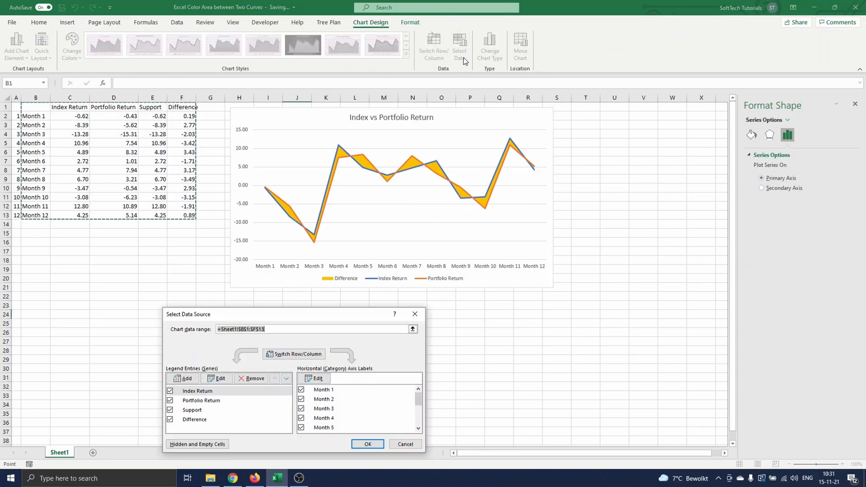
pyautogui.click(751, 121)
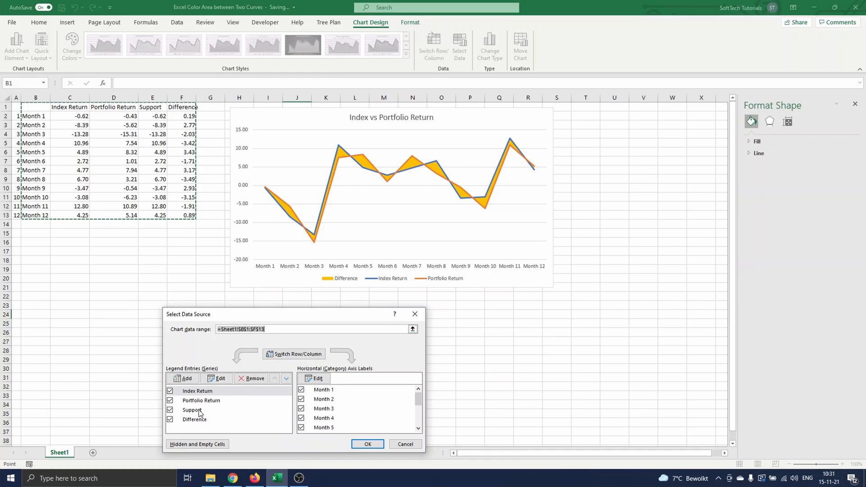
pyautogui.click(286, 379)
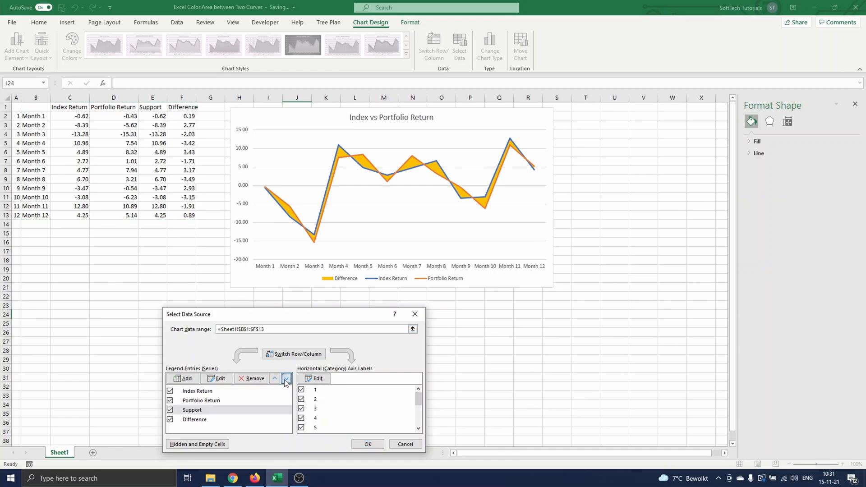
pyautogui.click(285, 379)
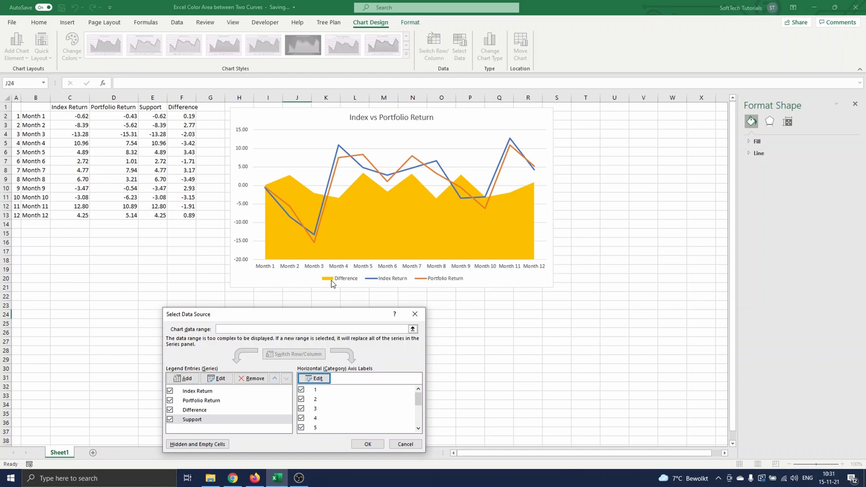
pyautogui.moveTo(355, 250)
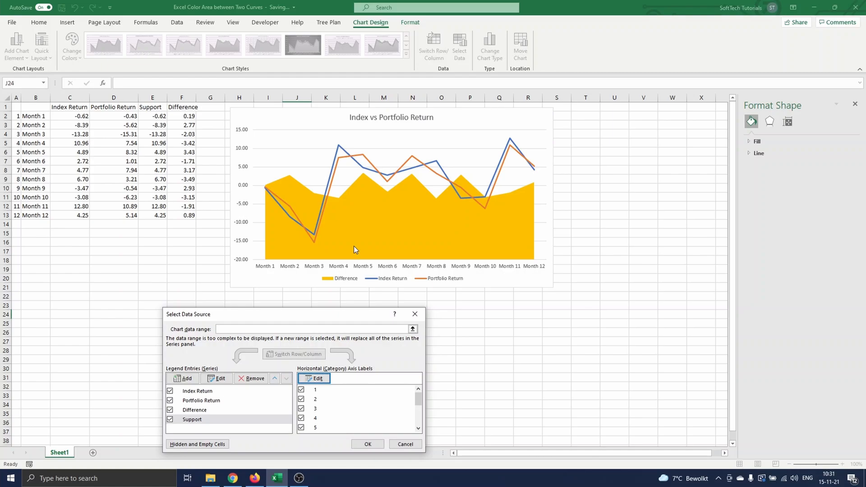
pyautogui.click(275, 379)
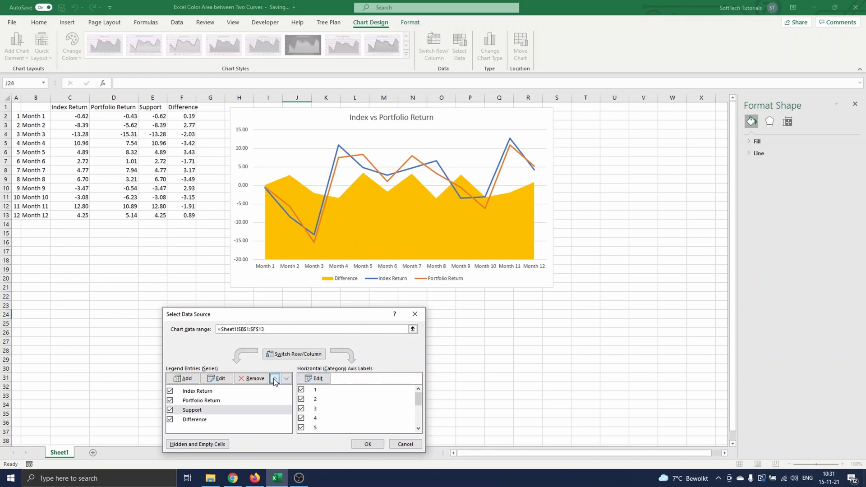
pyautogui.click(275, 379)
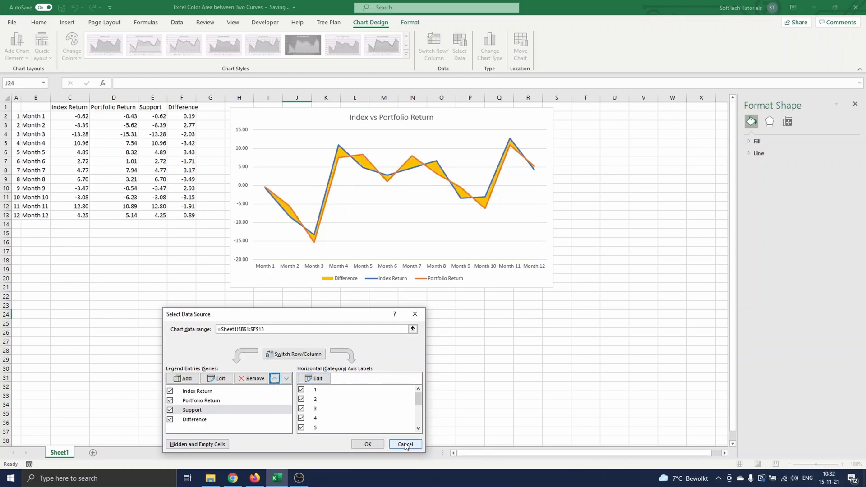
pyautogui.click(405, 444)
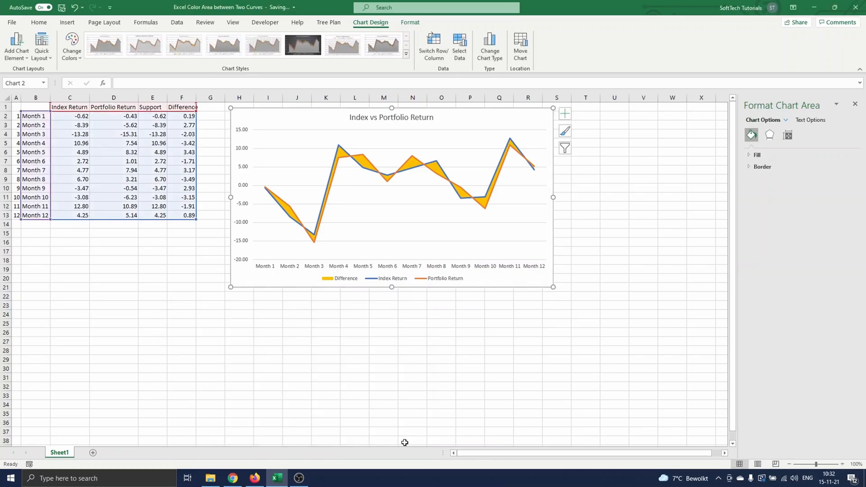
pyautogui.click(441, 333)
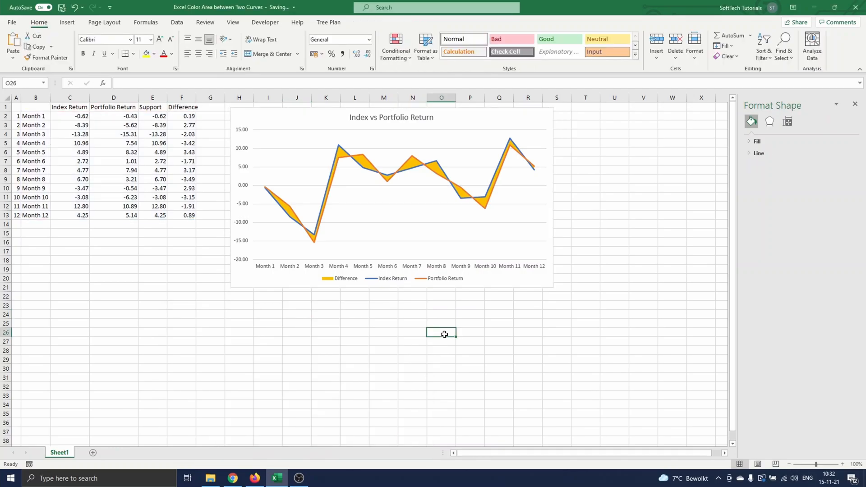